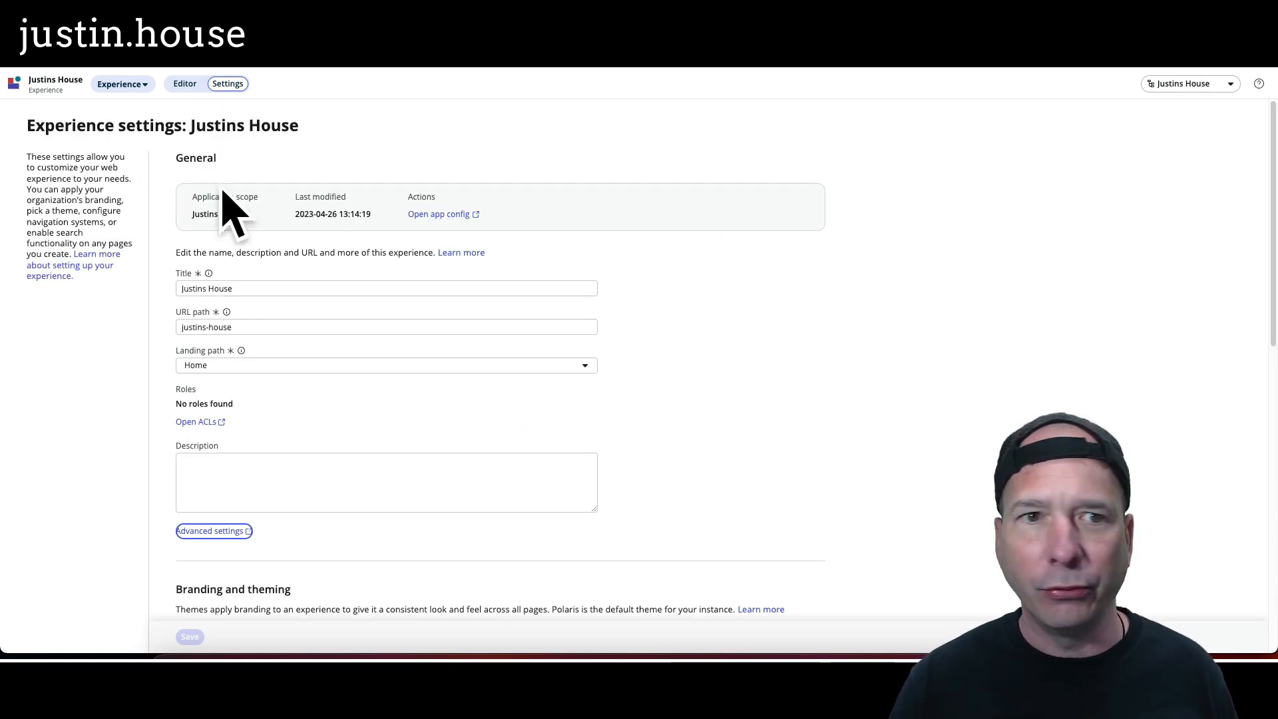
- Return from Experience settings to the Justins House overview of pages and variants
{"action": "left_click", "coordinate": [185, 83]}
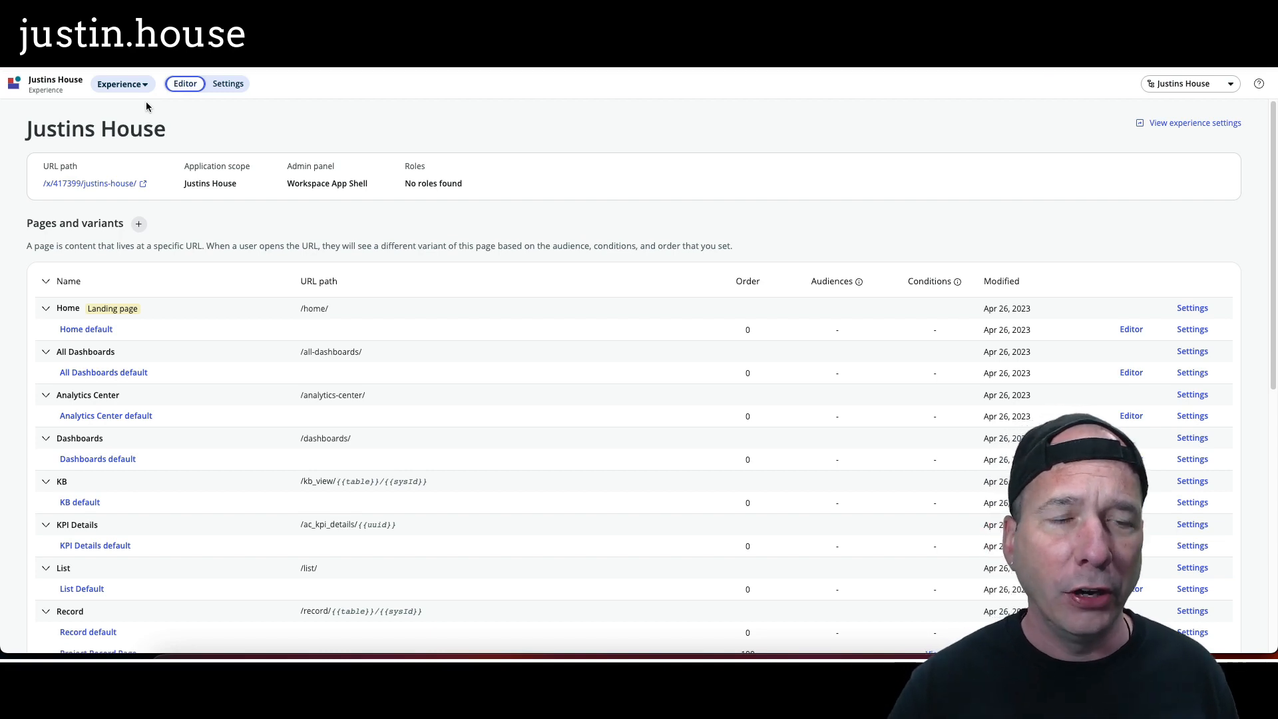
{"action": "mouse_move", "coordinate": [819, 157]}
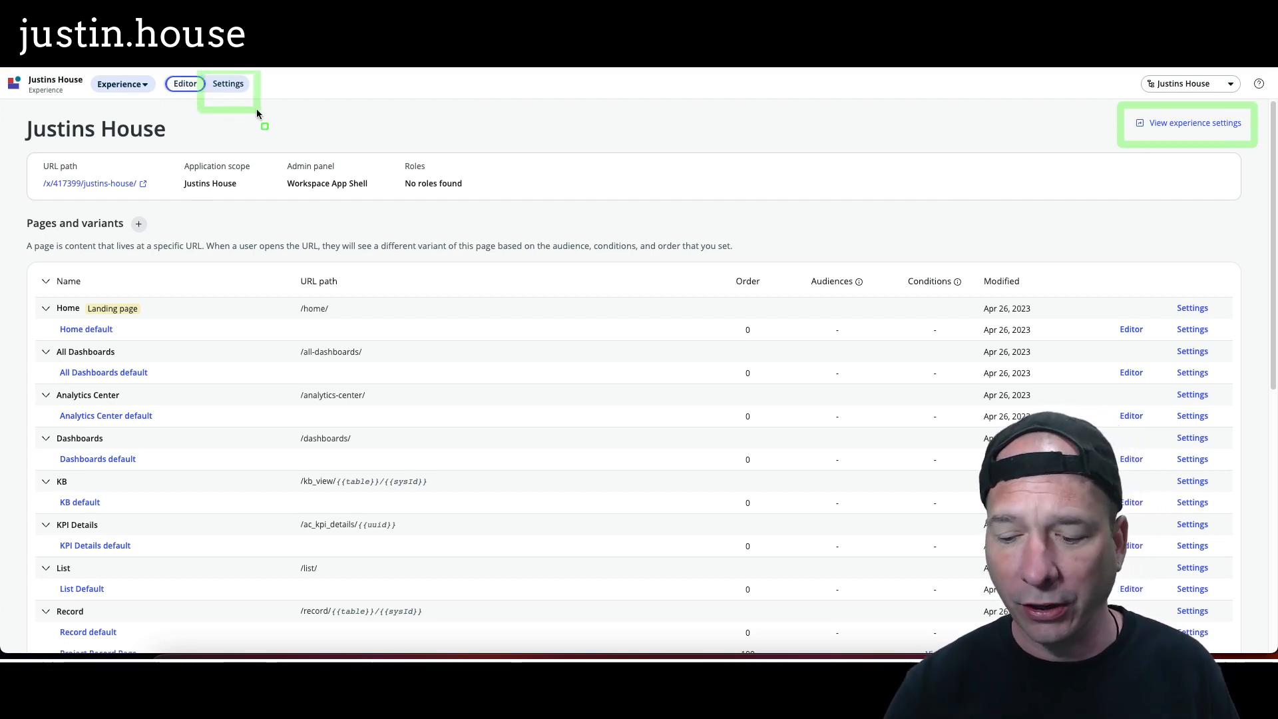
{"action": "left_click", "coordinate": [228, 82]}
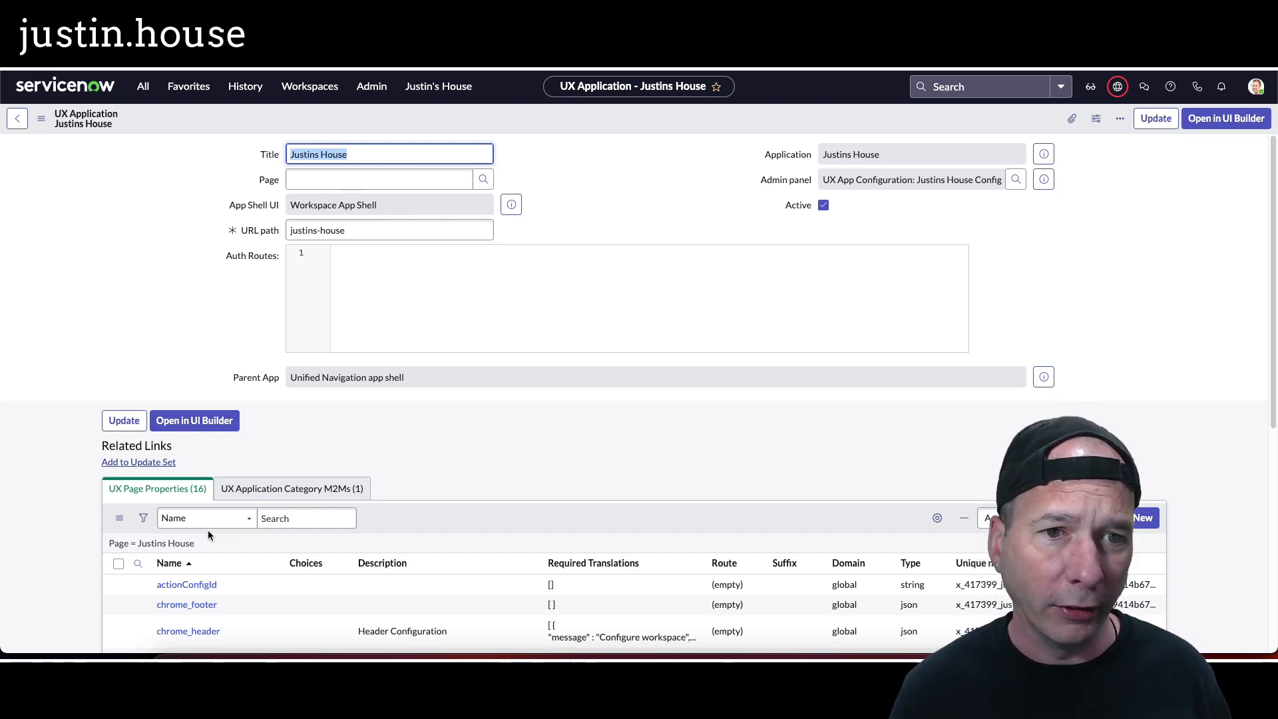
{"action": "mouse_move", "coordinate": [144, 217]}
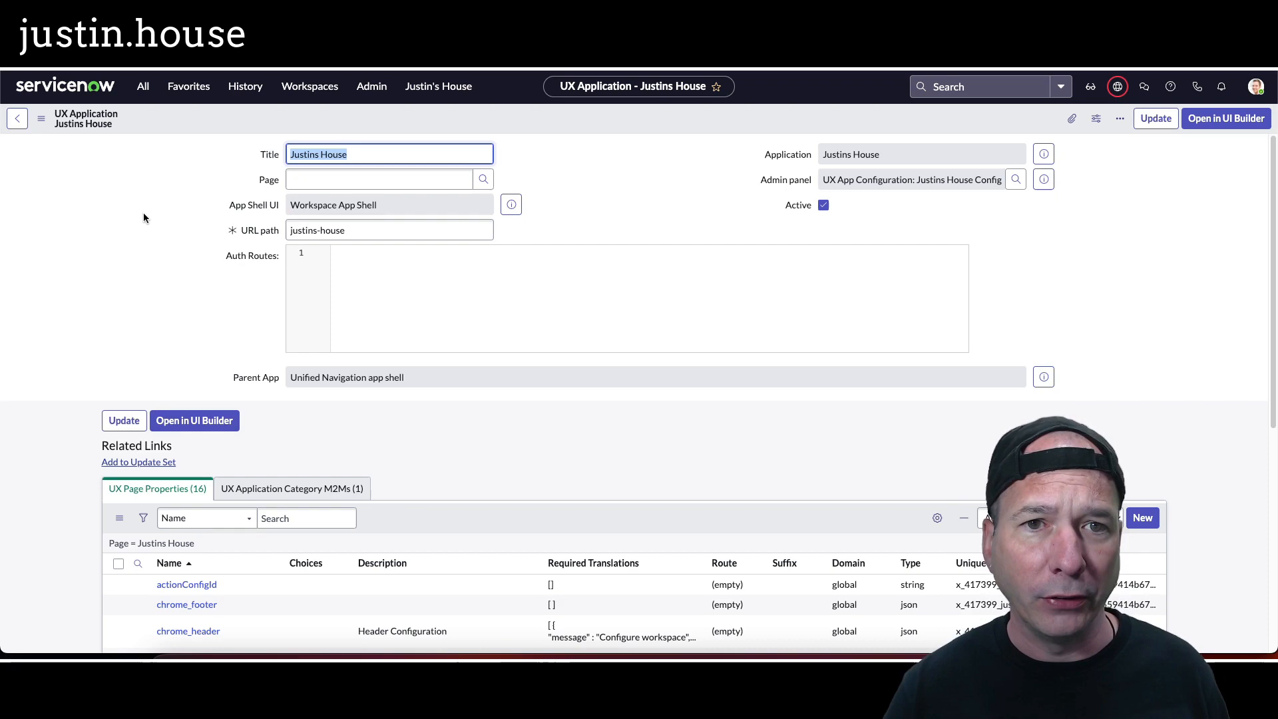
- Bring the UX Page Properties related list, including chrome_toolbar, into view
{"action": "scroll", "scroll_direction": "down", "scroll_amount": 3}
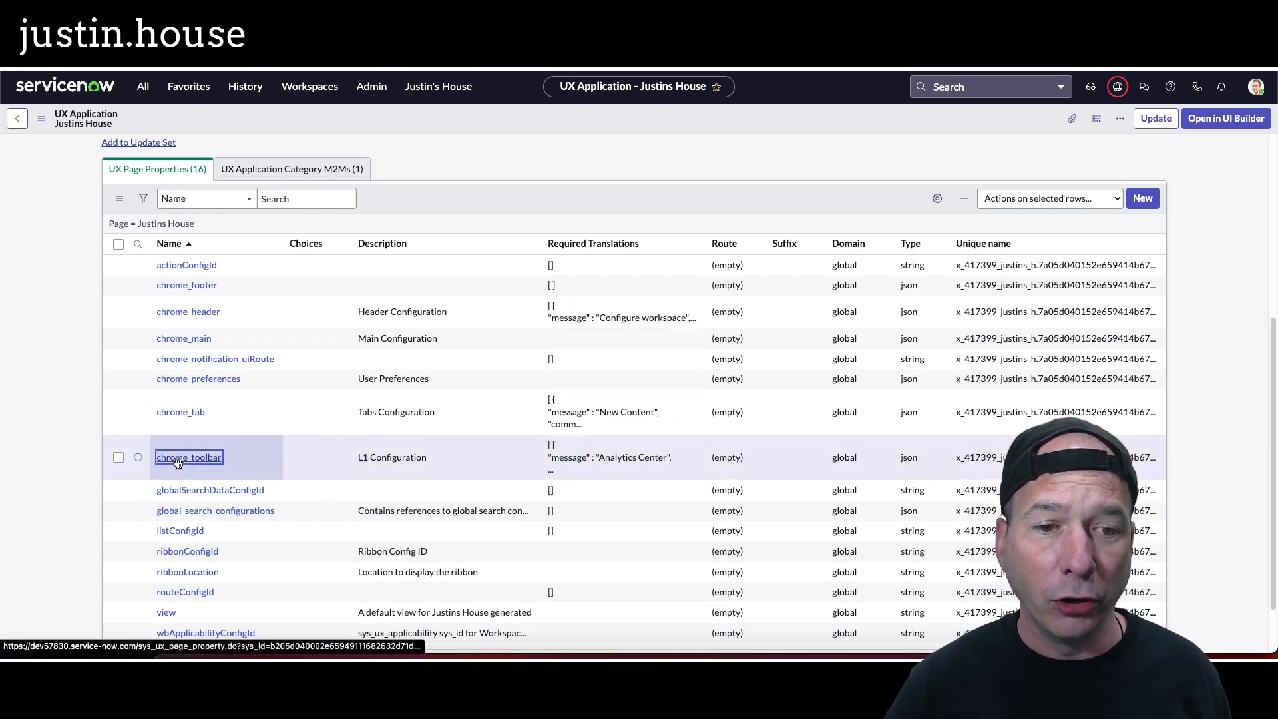
- Load the chrome_toolbar page property and inspect the Home entry and its route value
{"action": "left_click", "coordinate": [189, 458]}
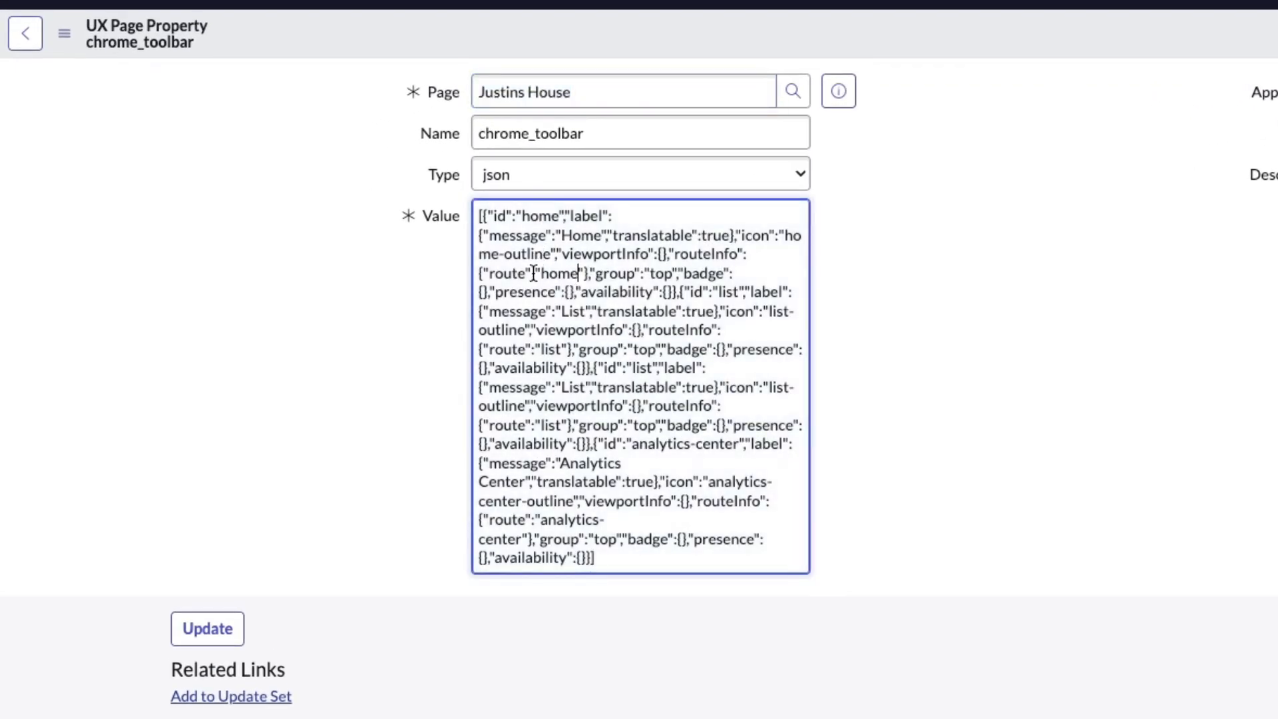
{"action": "left_click_drag", "start_coordinate": [487, 216], "coordinate": [607, 216]}
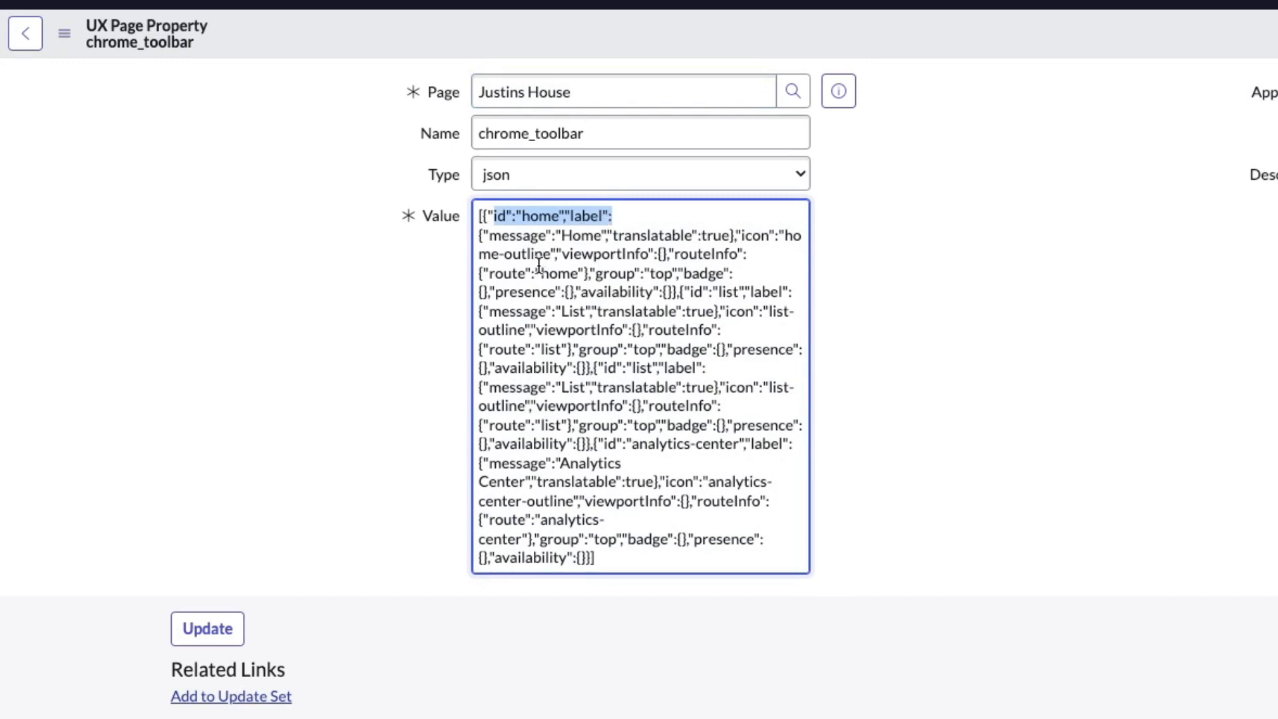
{"action": "left_click", "coordinate": [539, 273]}
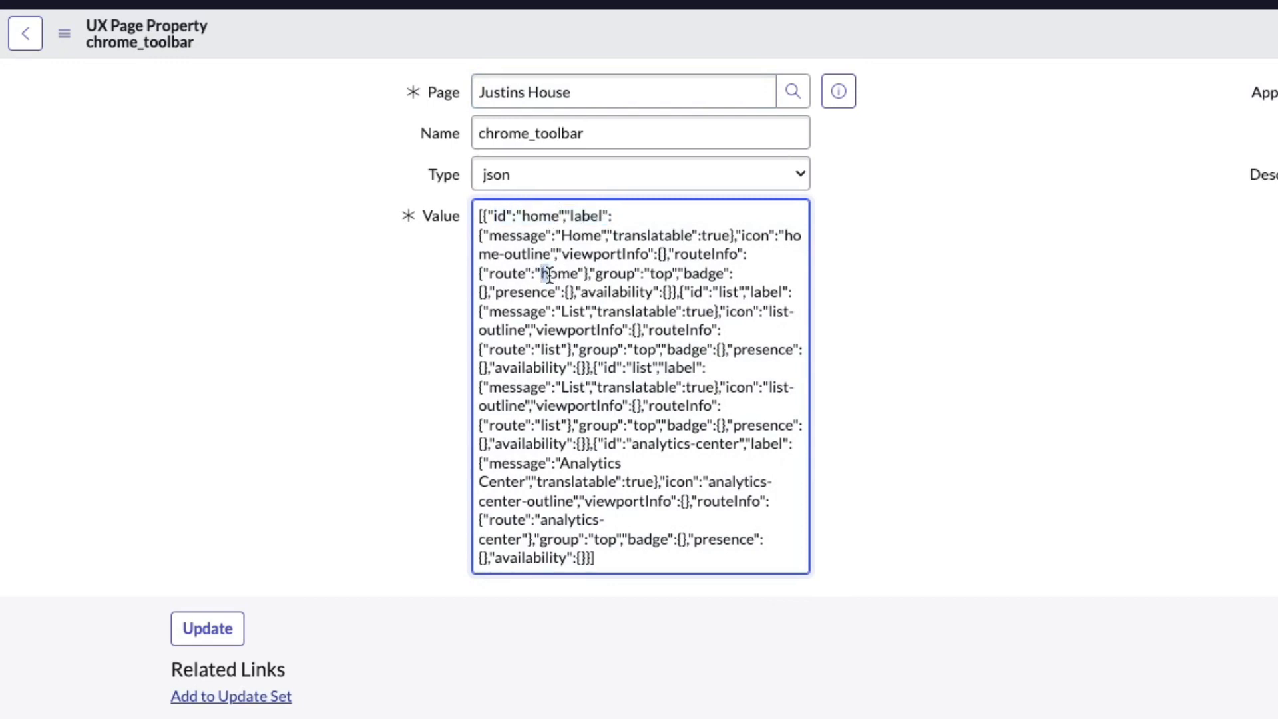
{"action": "double_click", "coordinate": [559, 274]}
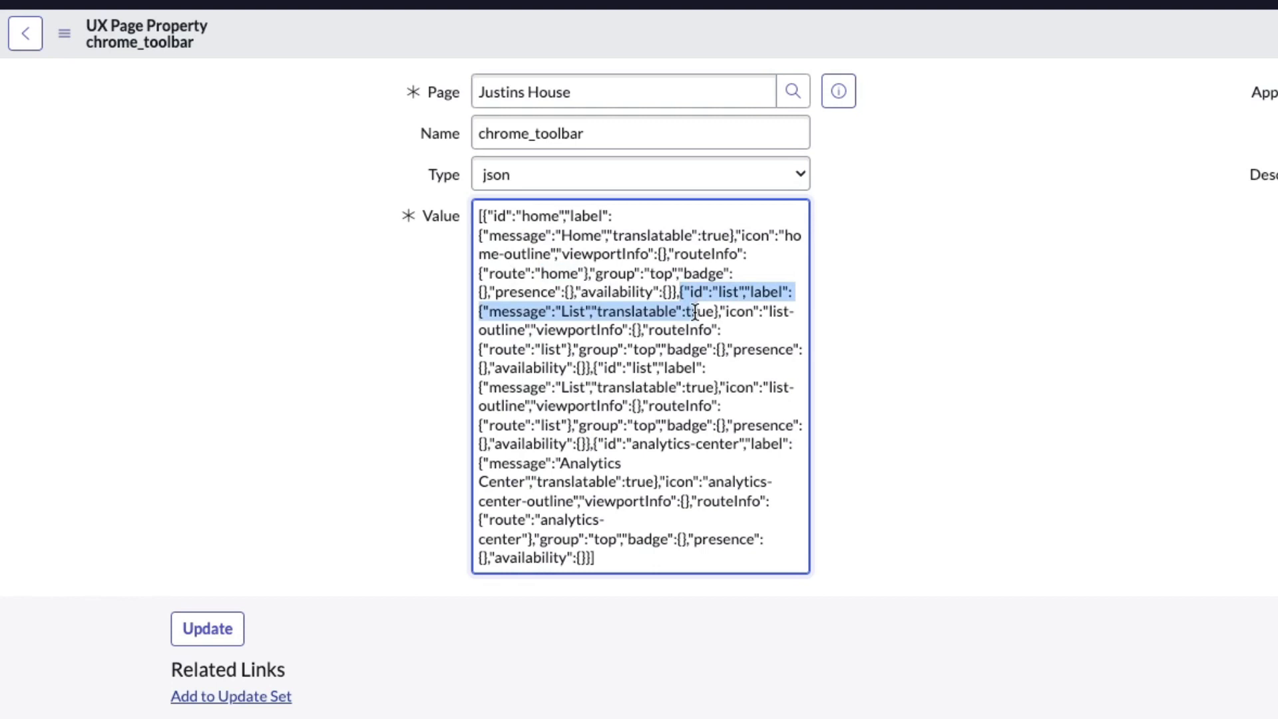
- Locate the first List entry and the duplicate List entry below it in the JSON value
{"action": "left_click_drag", "start_coordinate": [691, 310], "coordinate": [585, 367]}
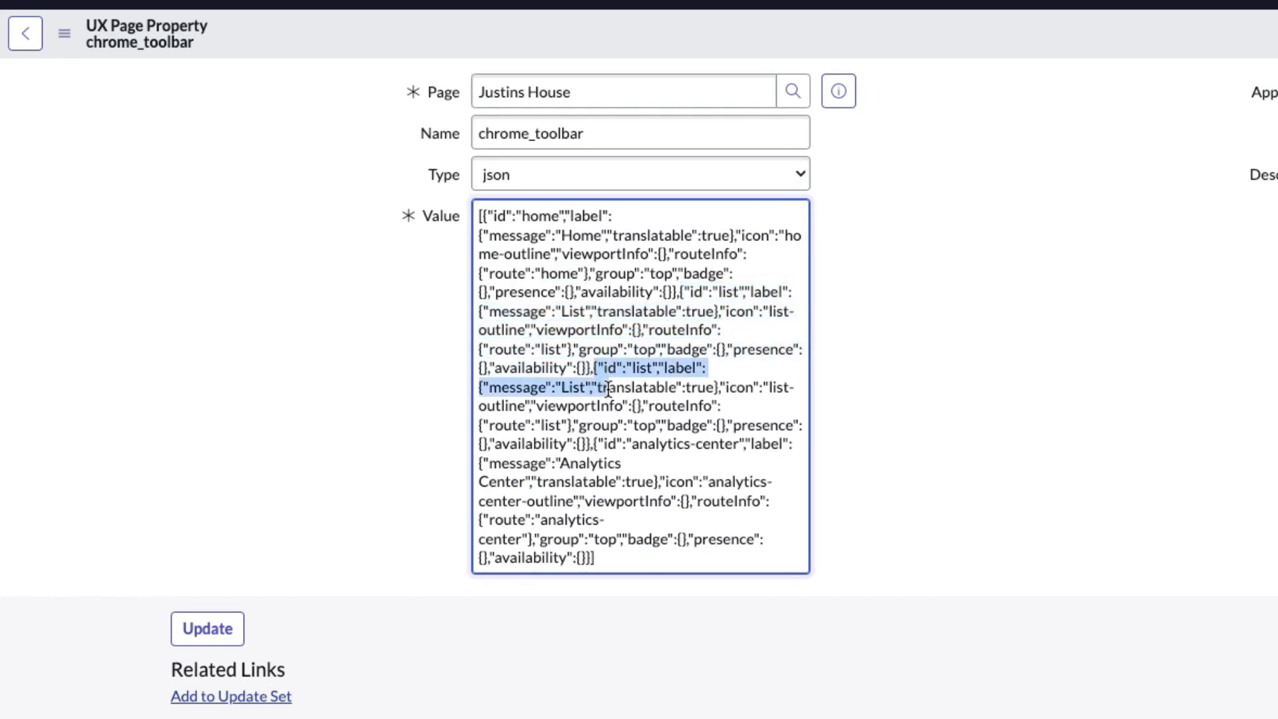
{"action": "left_click_drag", "start_coordinate": [587, 388], "coordinate": [587, 444]}
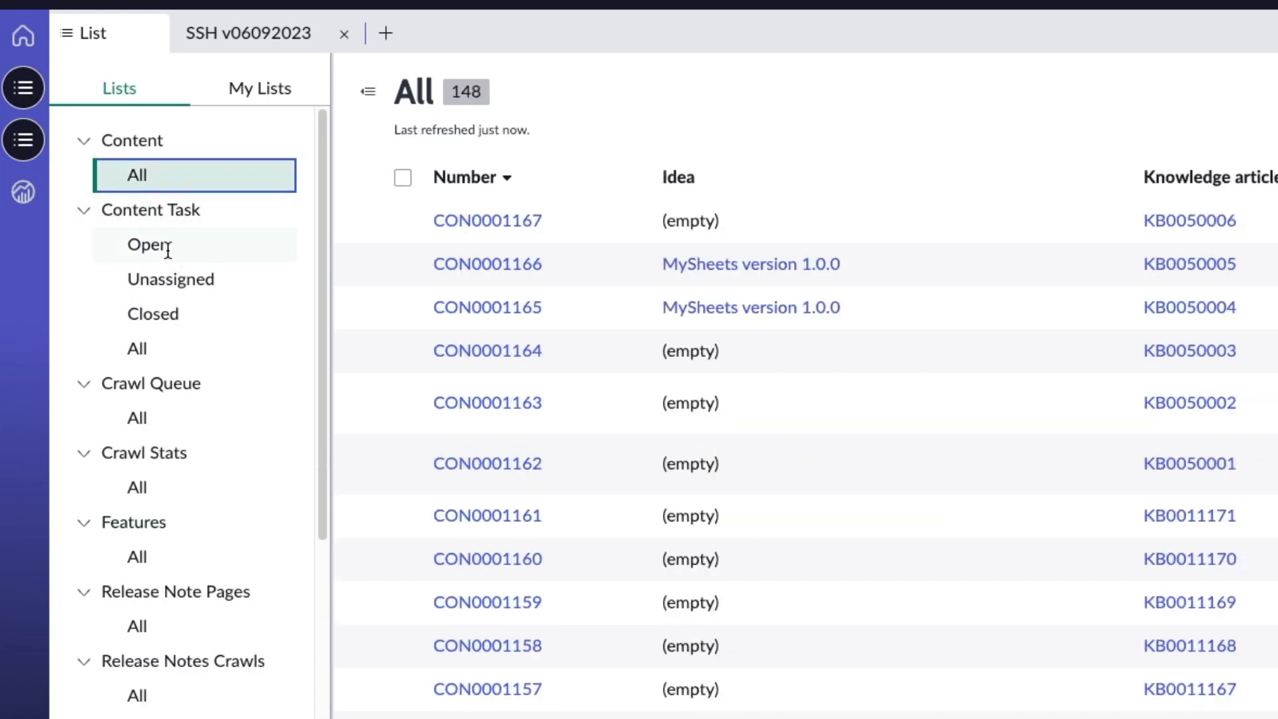
{"action": "left_click", "coordinate": [135, 418]}
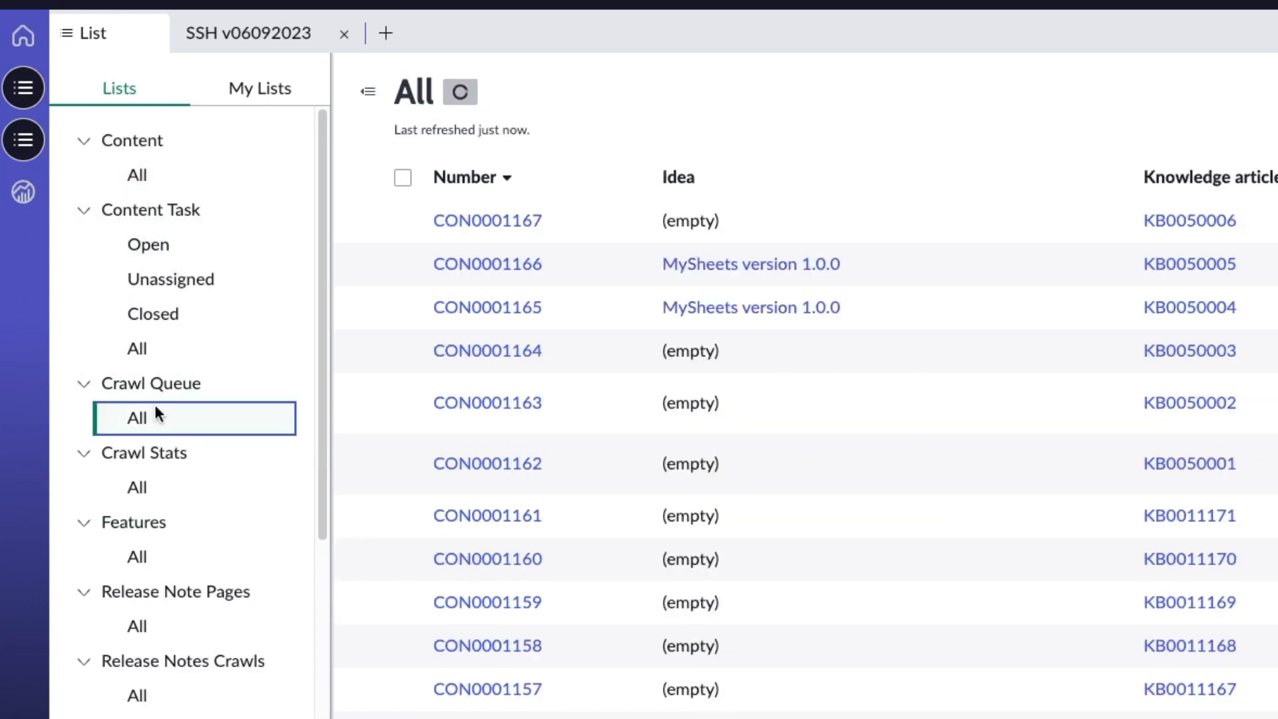
{"action": "left_click", "coordinate": [137, 418]}
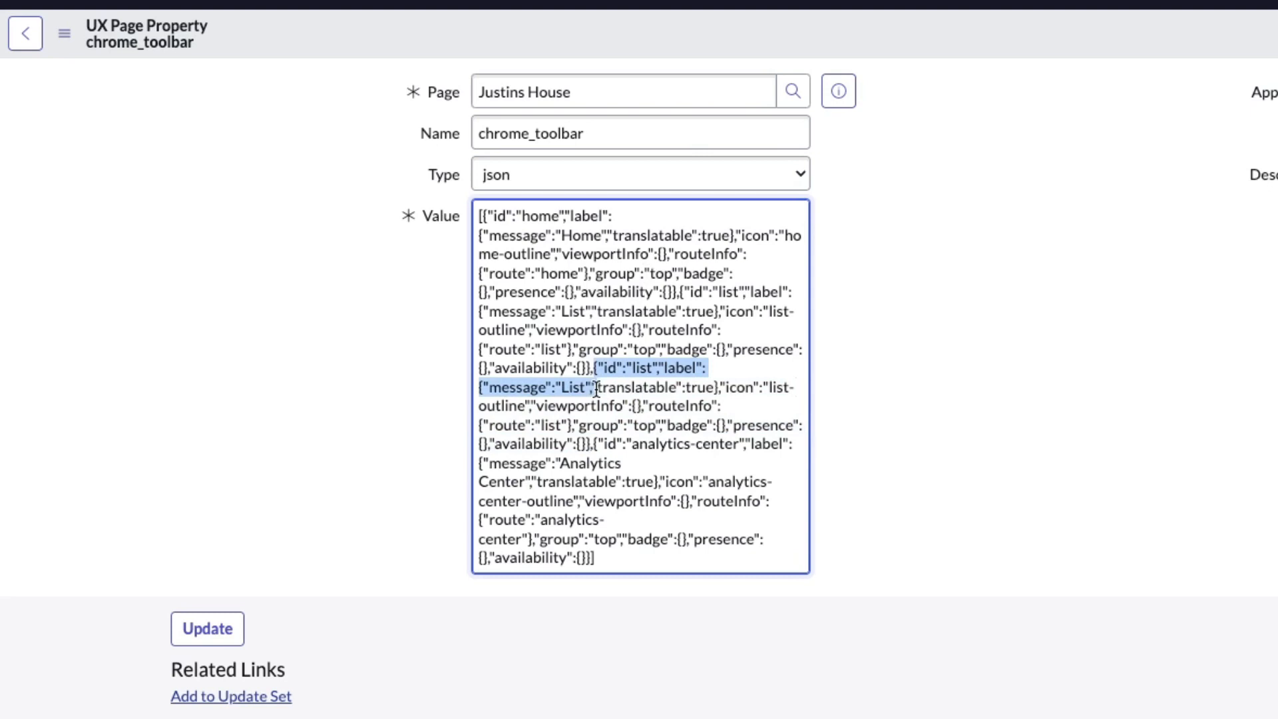
- Delete the second List object, leaving Home, List and Analytics Center in the JSON
{"action": "left_click_drag", "start_coordinate": [594, 386], "coordinate": [589, 443]}
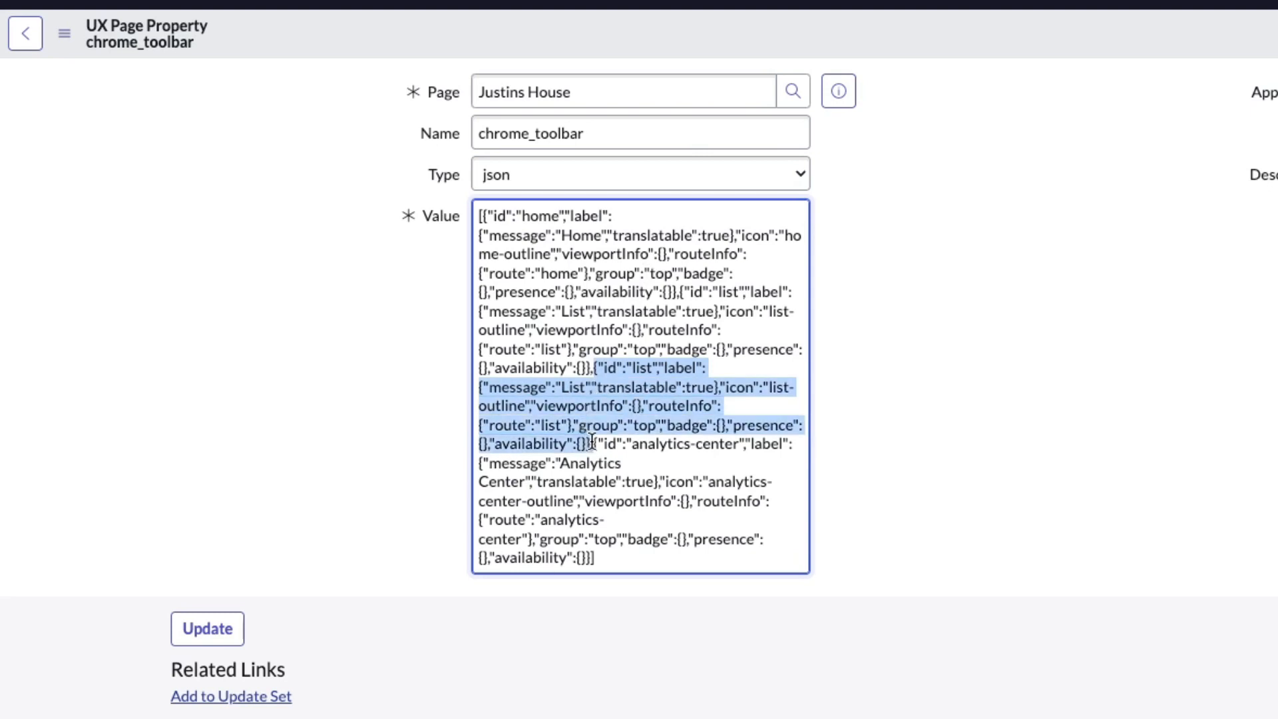
{"action": "left_click", "coordinate": [589, 444]}
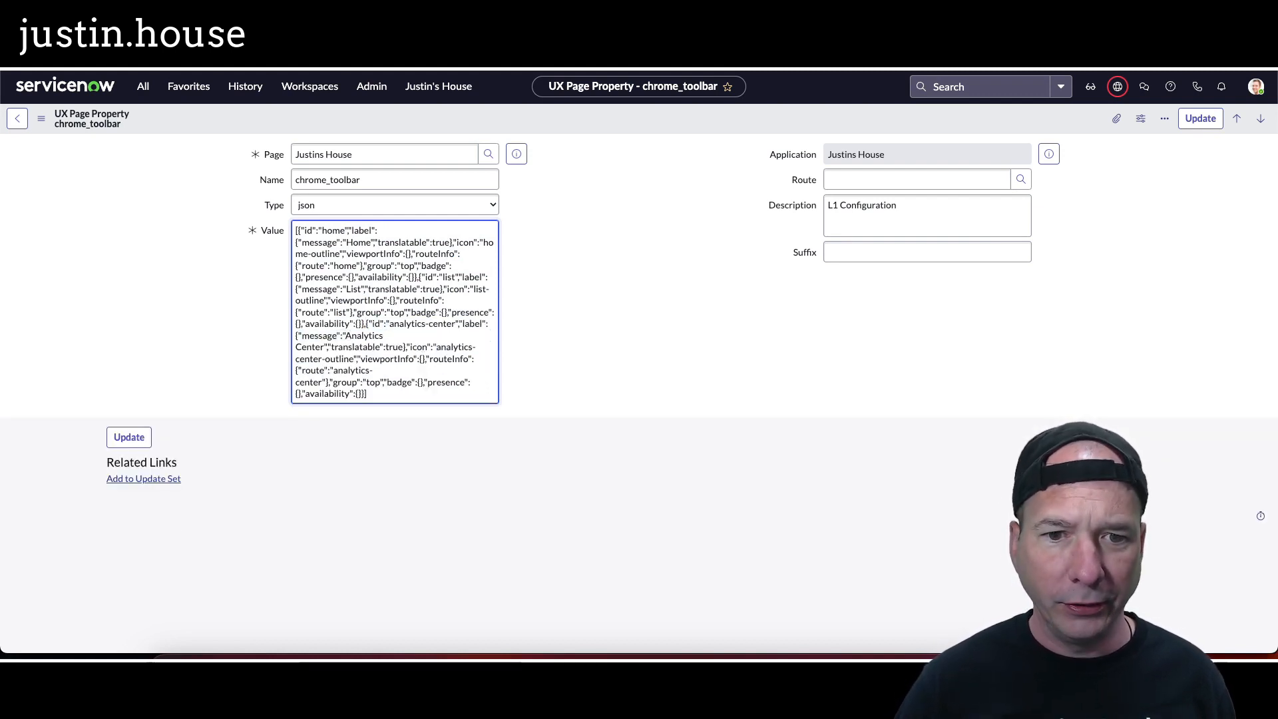
- Update the UX Page Property record to save the trimmed chrome_toolbar value
{"action": "left_click", "coordinate": [1201, 118]}
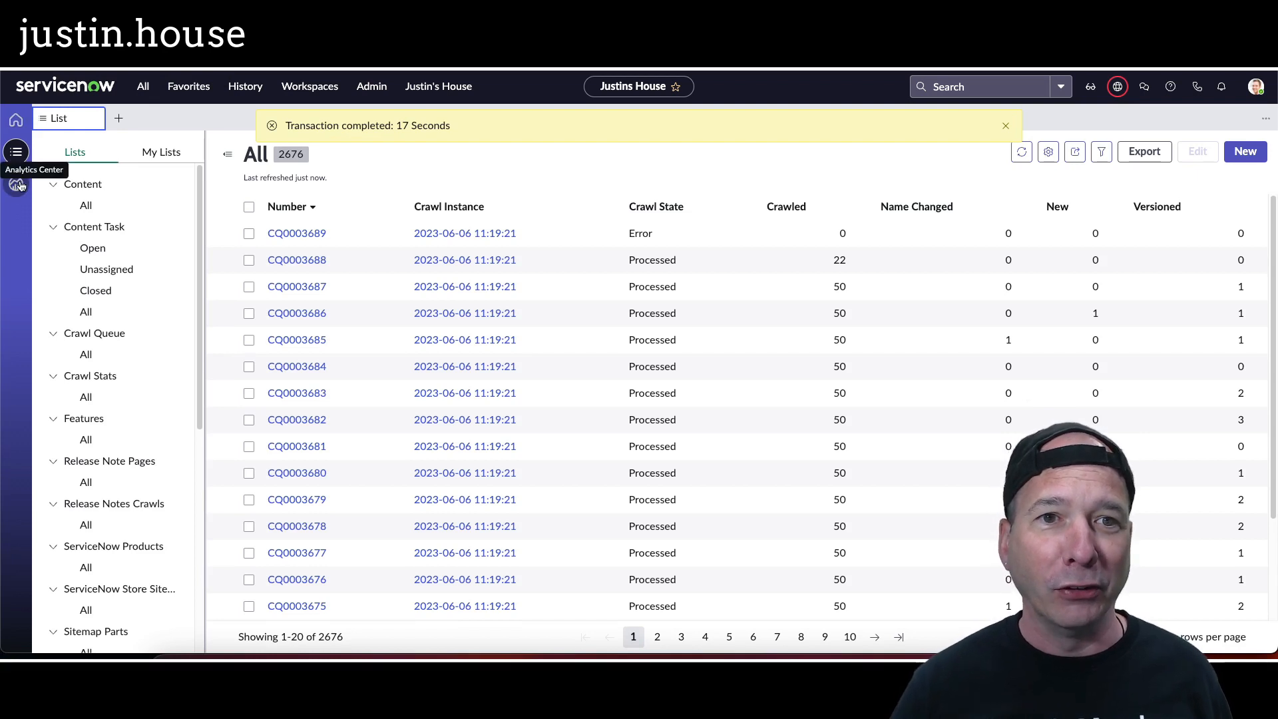
- Show all Content records in the List panel, then go to the workspace Home page
{"action": "left_click", "coordinate": [1005, 125]}
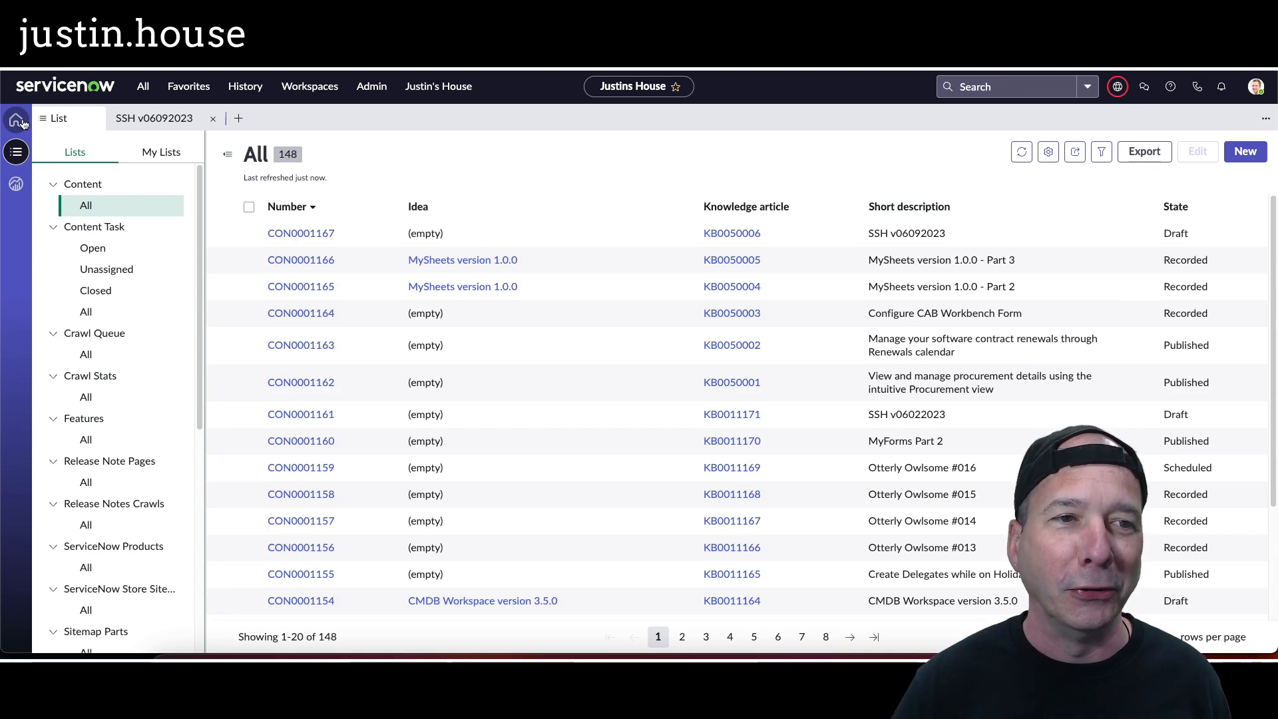
{"action": "left_click", "coordinate": [16, 120]}
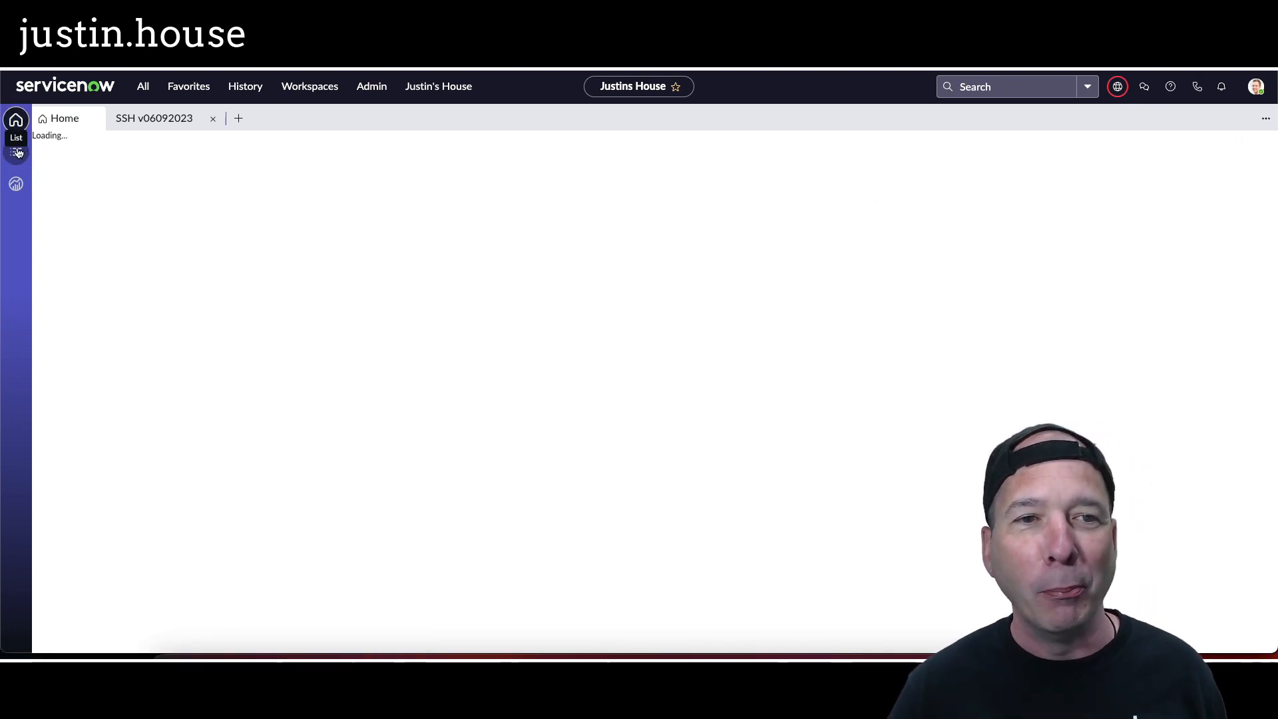